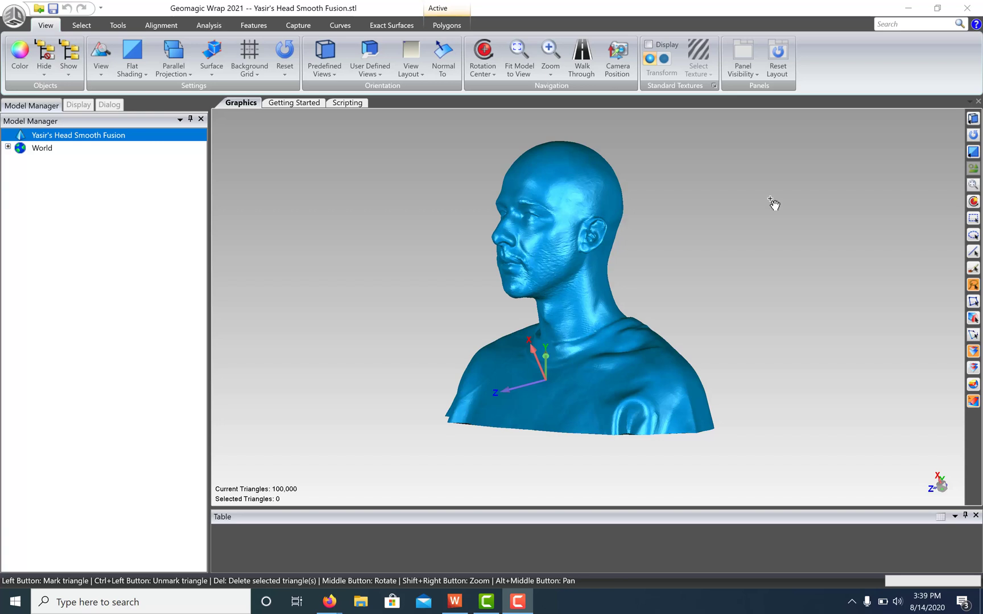
{"action": "mouse_move", "coordinate": [548, 112]}
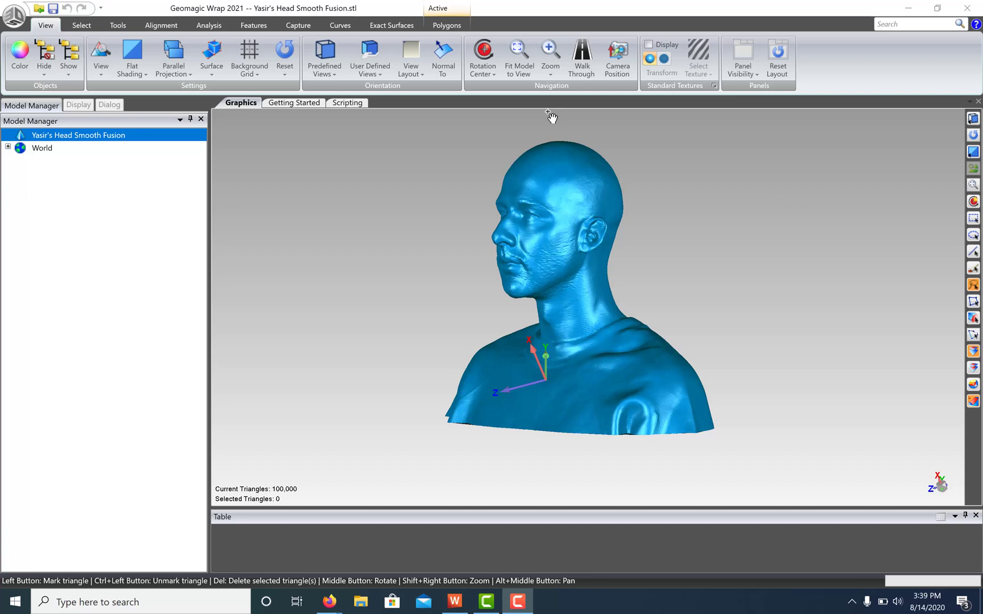
Step: Show the head mesh in the Right predefined view and bring up the Features tools
{"action": "left_click", "coordinate": [324, 51]}
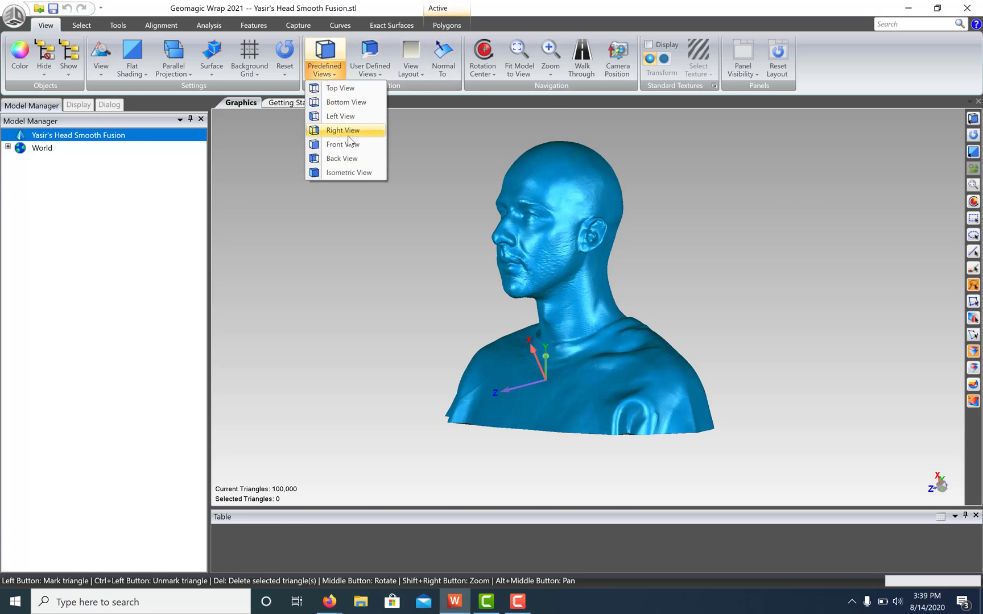
{"action": "left_click", "coordinate": [343, 131]}
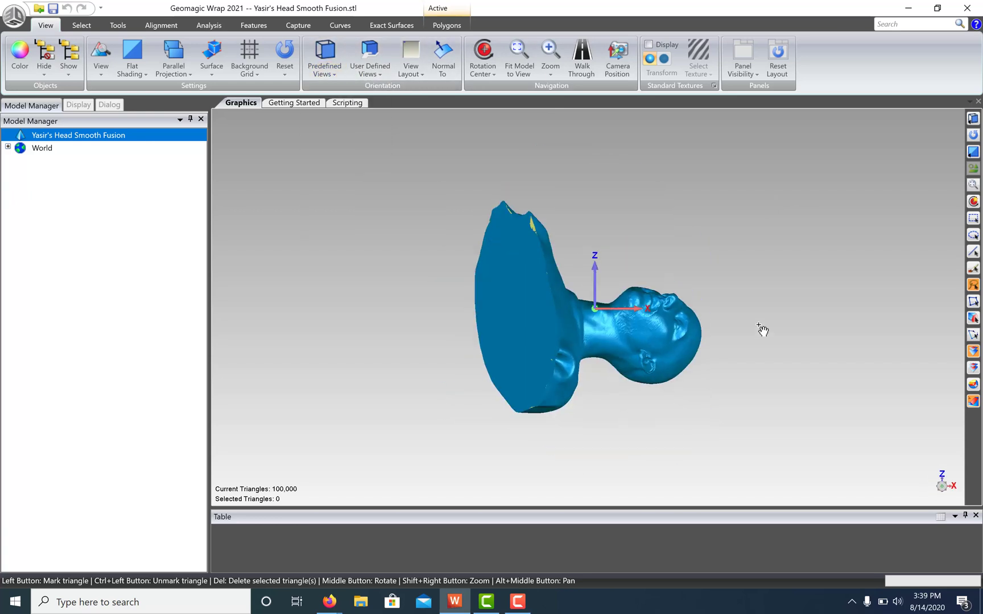
{"action": "left_click", "coordinate": [162, 25]}
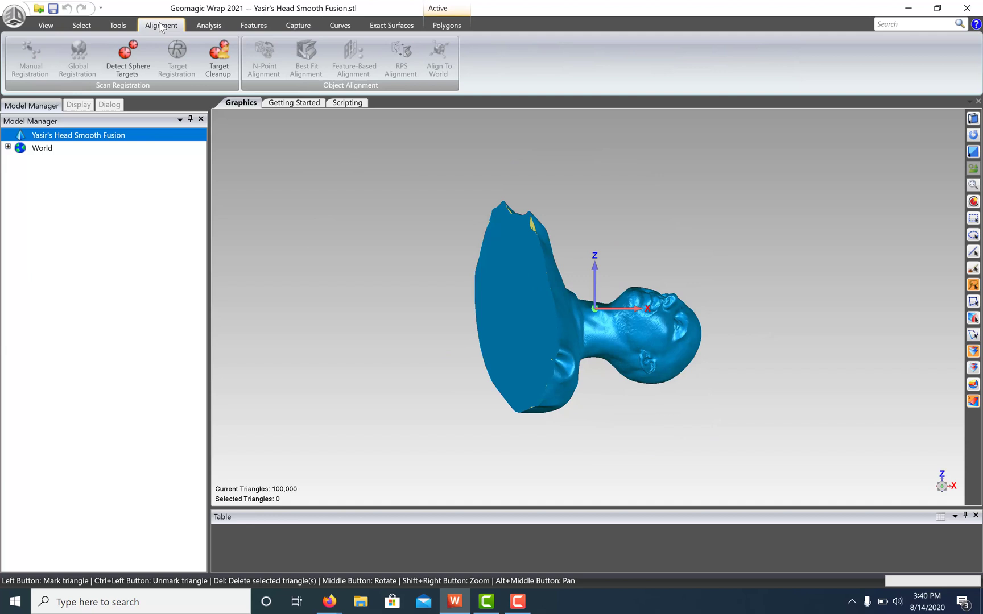
{"action": "mouse_move", "coordinate": [452, 72]}
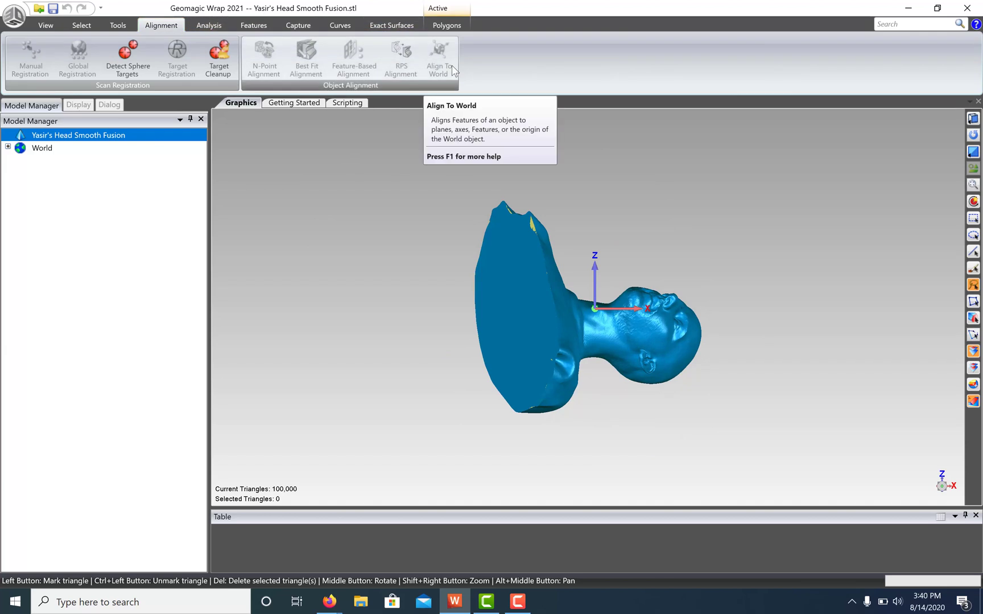
{"action": "mouse_move", "coordinate": [391, 256]}
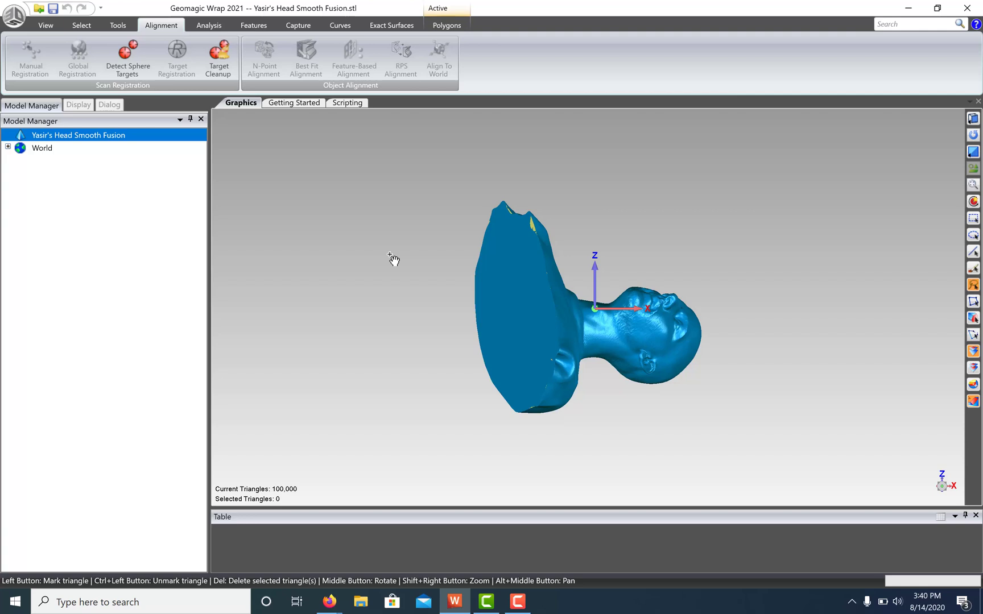
{"action": "mouse_move", "coordinate": [508, 272]}
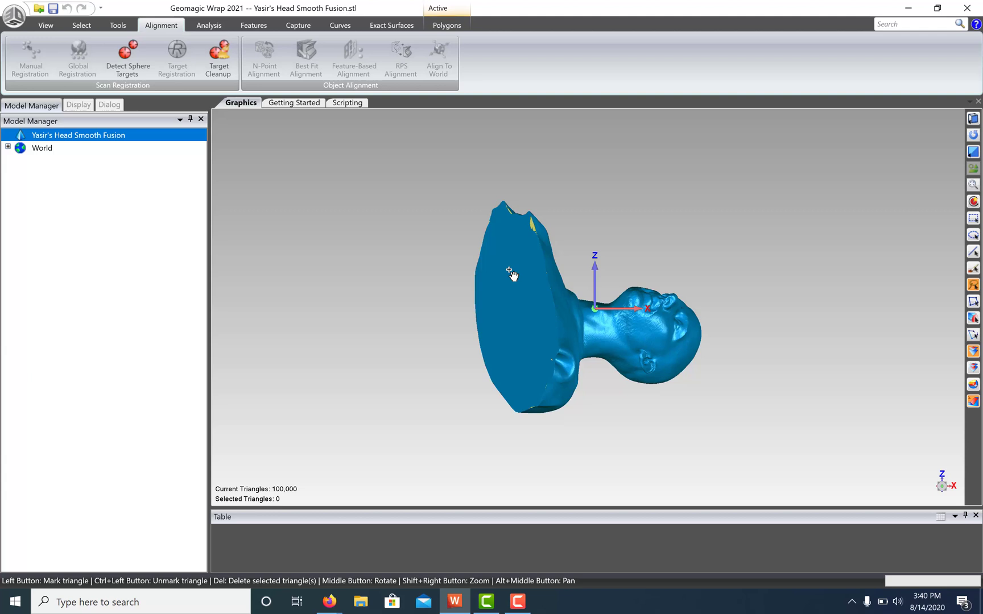
{"action": "mouse_move", "coordinate": [432, 261]}
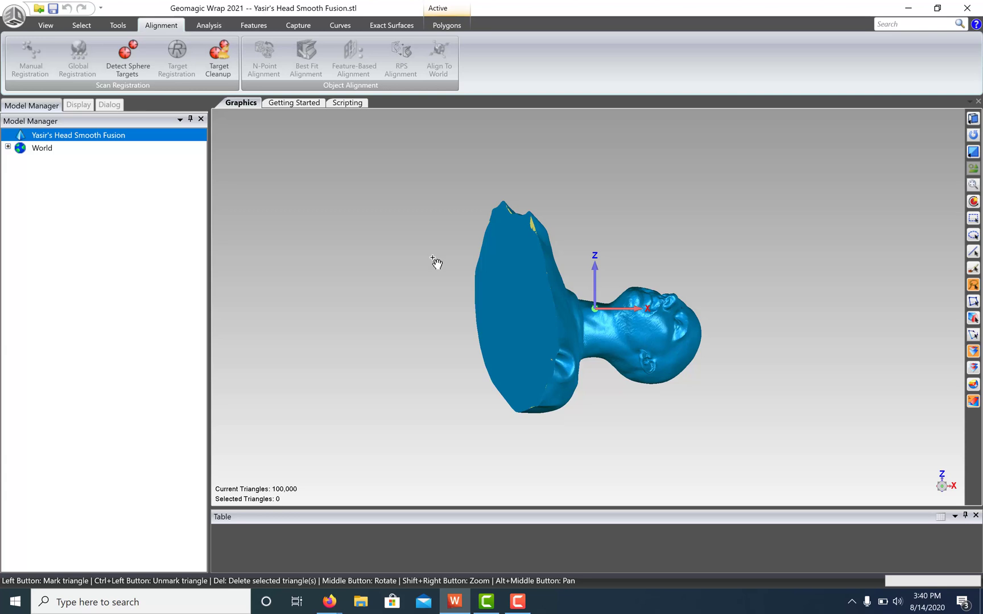
{"action": "left_click", "coordinate": [252, 25]}
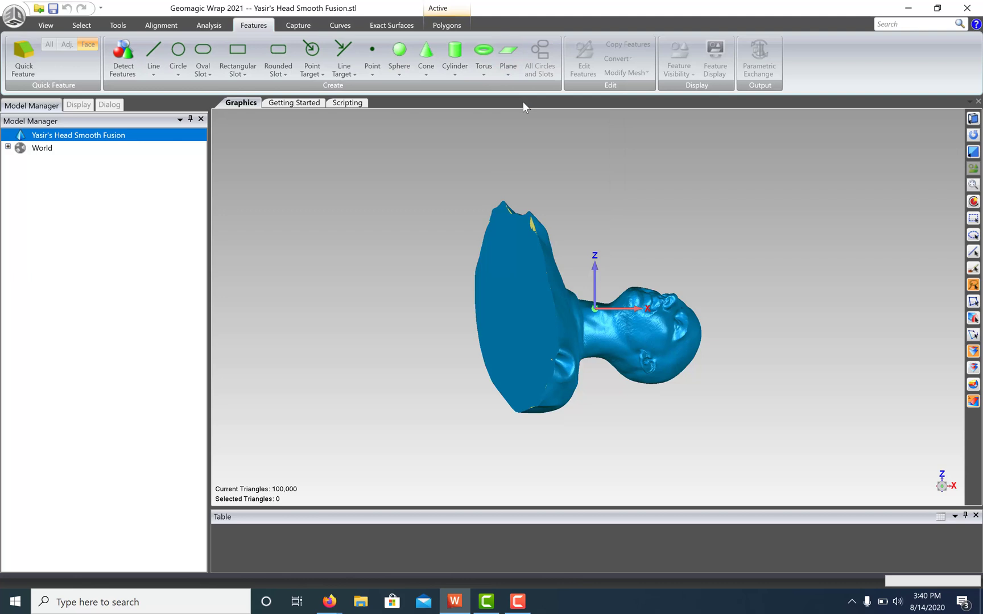
Step: Create Plane 1 fitted to the painted flat base region of the bust
{"action": "left_click", "coordinate": [507, 51]}
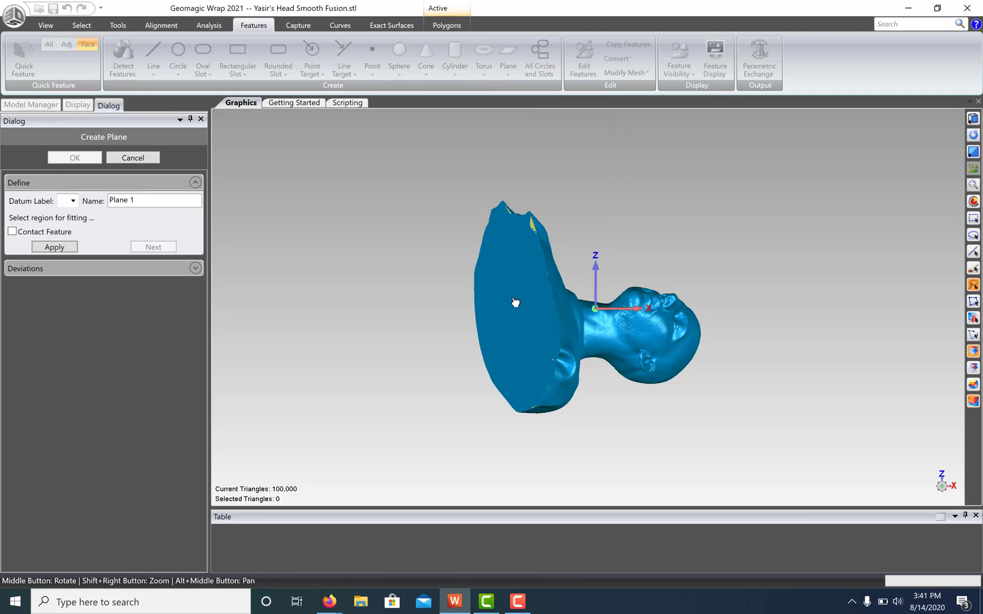
{"action": "left_click_drag", "start_coordinate": [514, 302], "coordinate": [557, 463]}
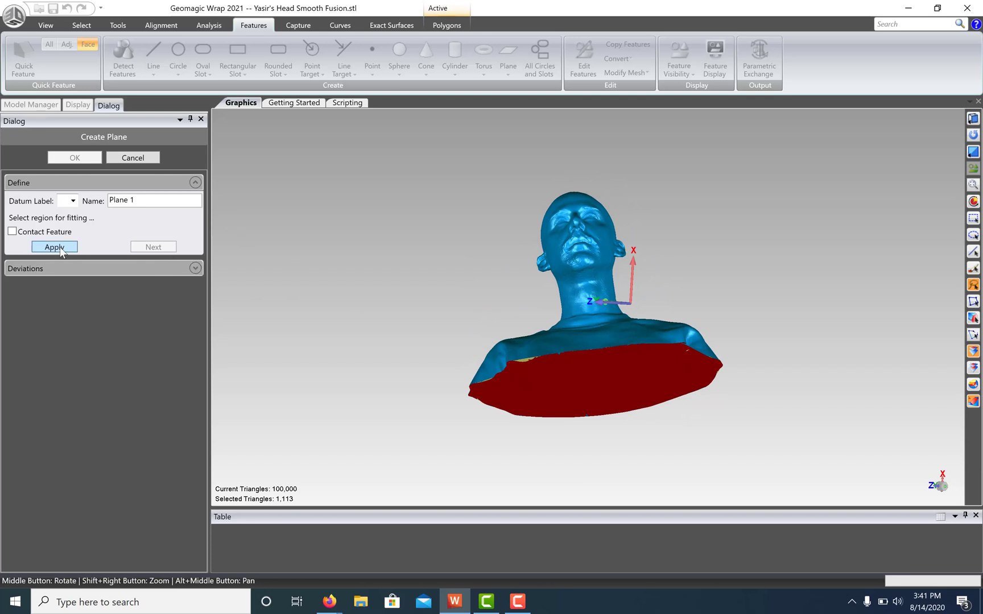
{"action": "left_click", "coordinate": [55, 247]}
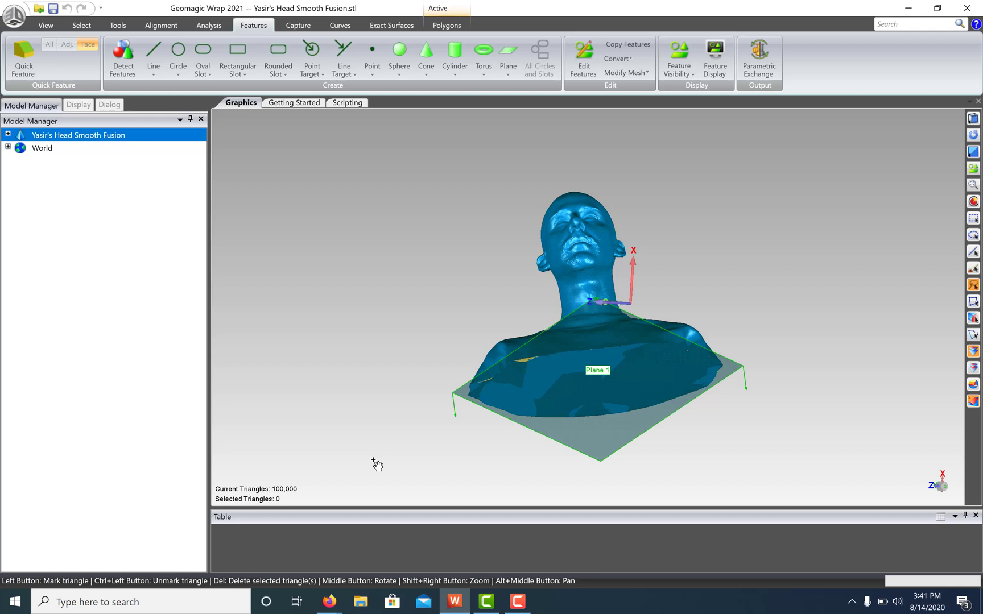
{"action": "mouse_move", "coordinate": [377, 469]}
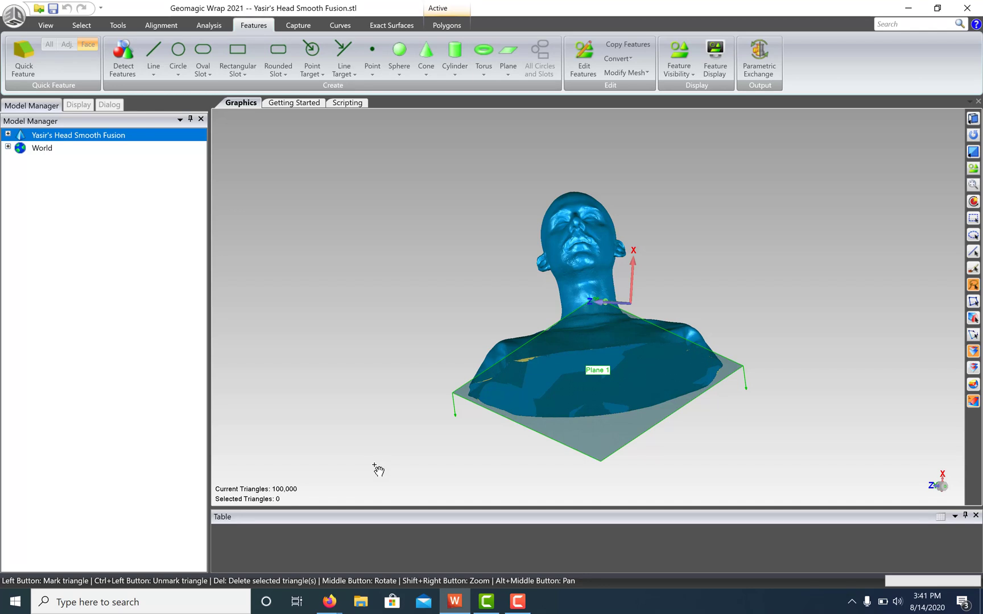
{"action": "mouse_move", "coordinate": [173, 85]}
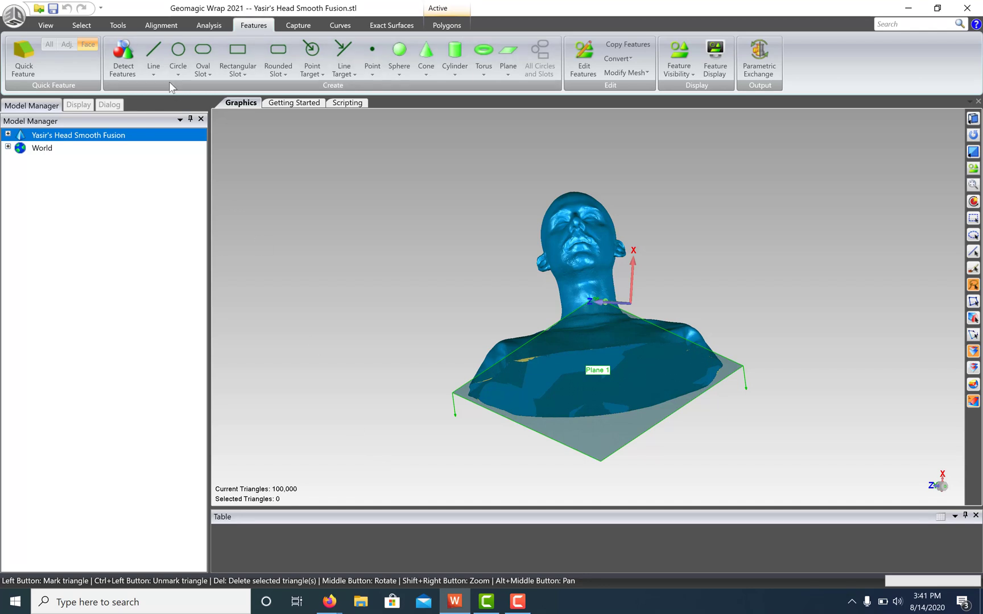
Step: Create Line 1 through two picked points on the nose and forehead
{"action": "left_click", "coordinate": [153, 50]}
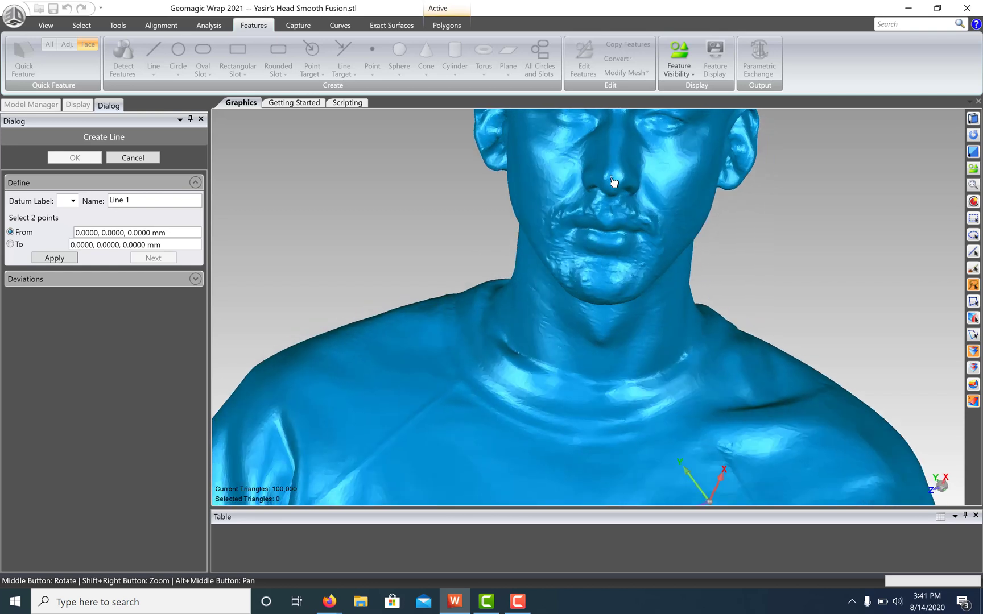
{"action": "left_click", "coordinate": [612, 182]}
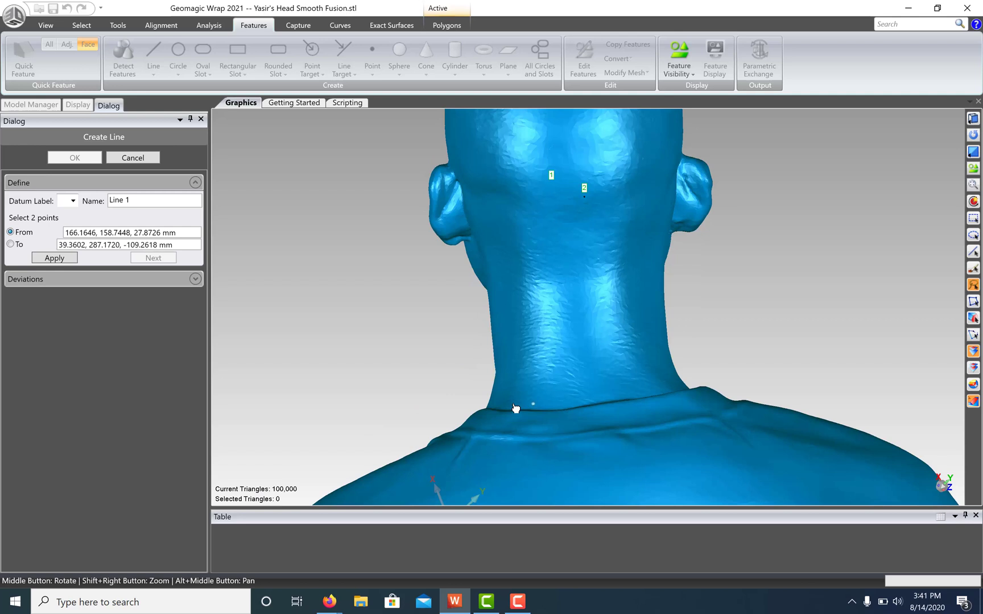
{"action": "left_click_drag", "start_coordinate": [514, 408], "coordinate": [459, 379]}
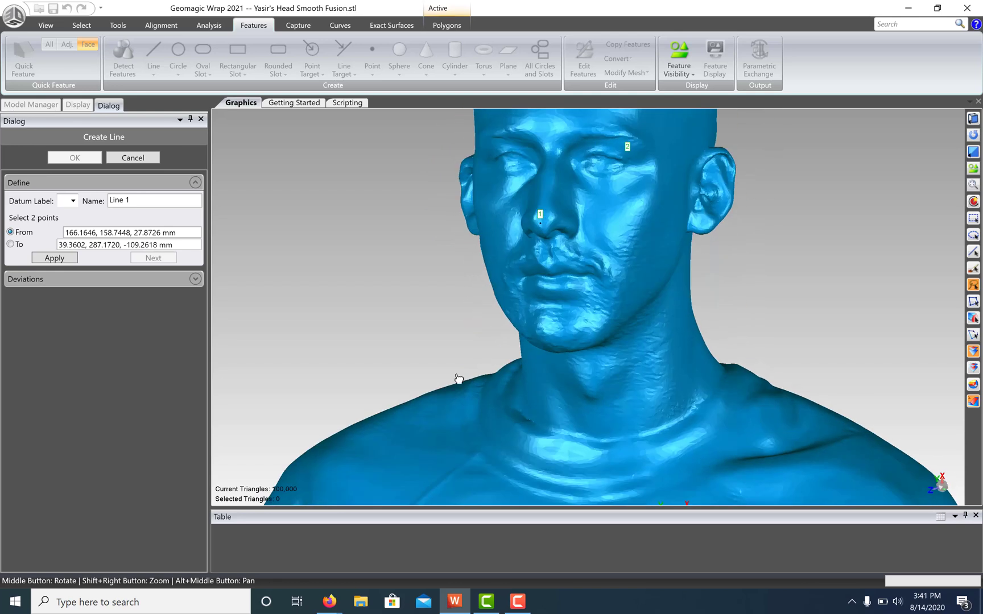
{"action": "mouse_move", "coordinate": [355, 185]}
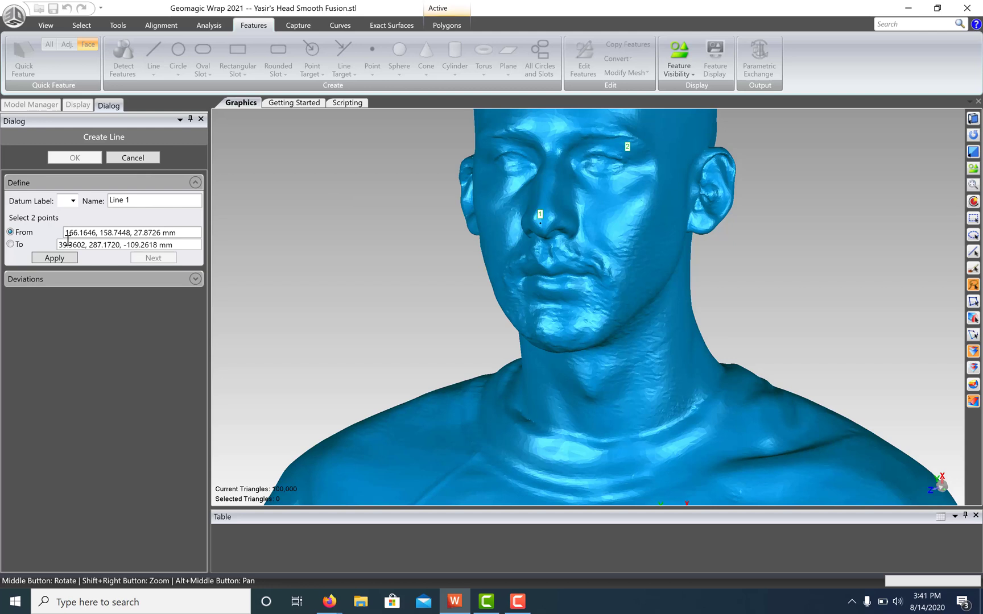
{"action": "left_click", "coordinate": [74, 158]}
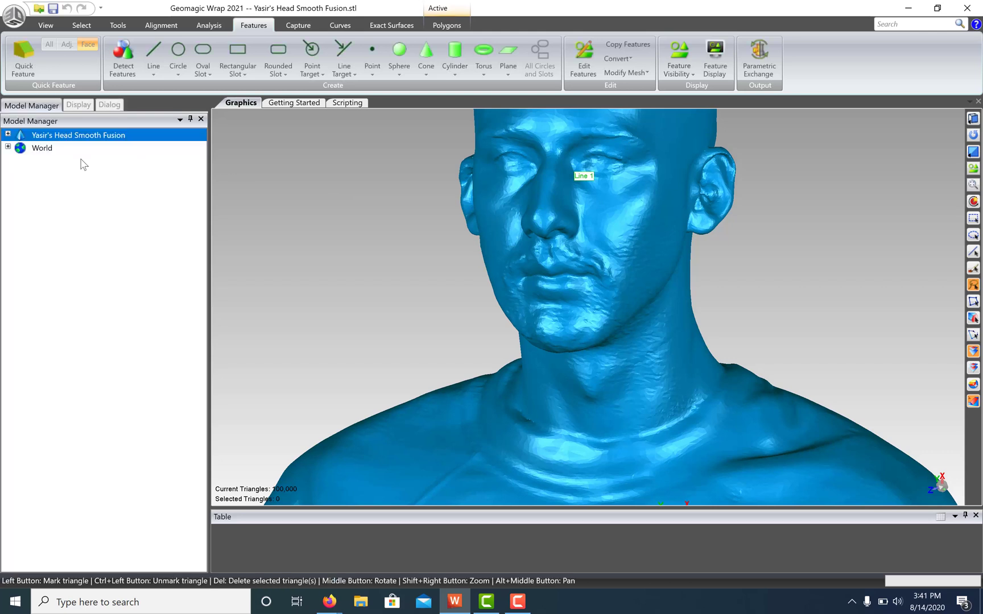
{"action": "mouse_move", "coordinate": [318, 269]}
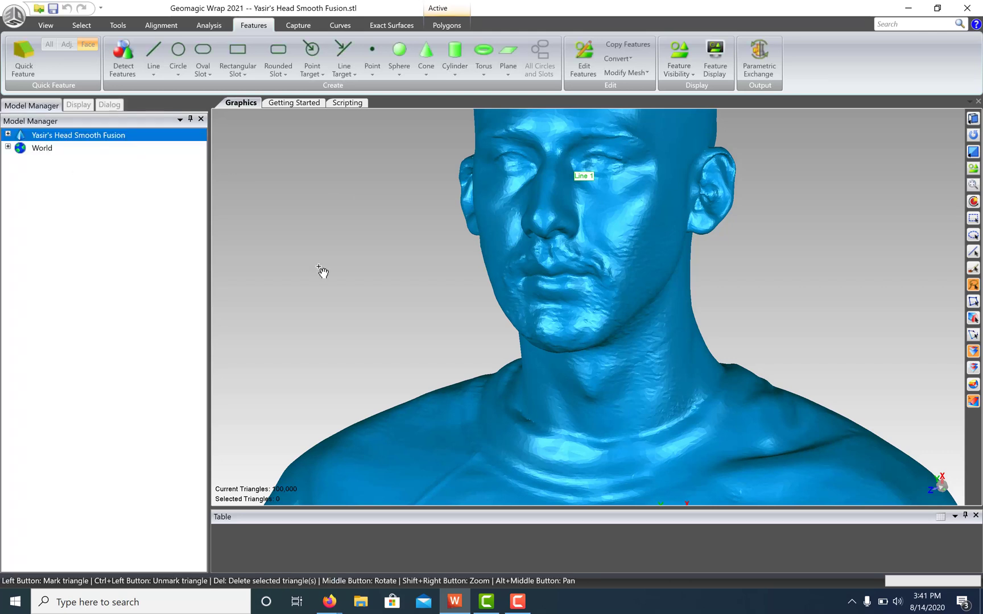
{"action": "mouse_move", "coordinate": [360, 174]}
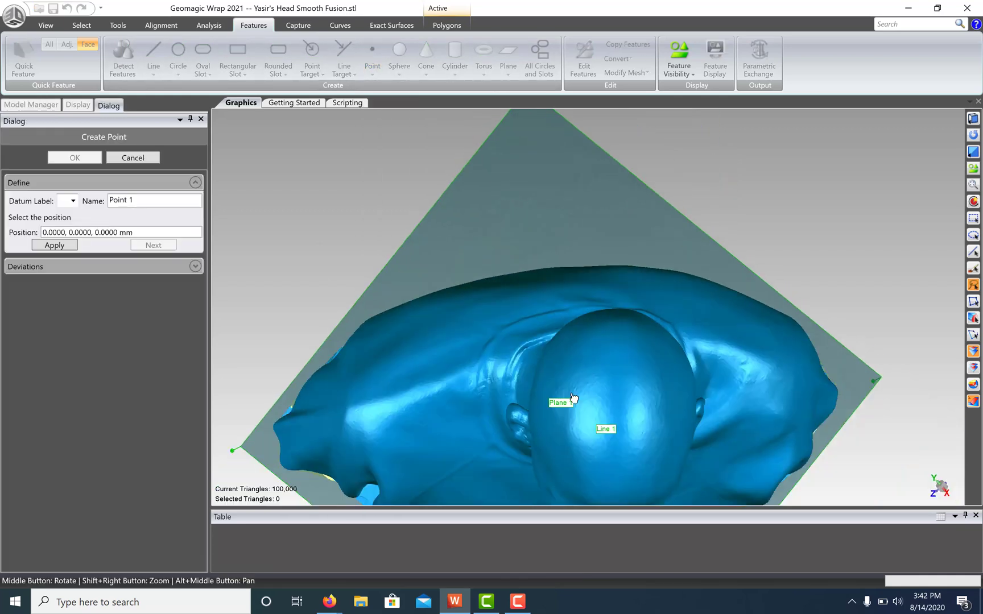
Step: Finish Point 1 on the top of the head and expand the mesh's feature list
{"action": "left_click_drag", "start_coordinate": [570, 397], "coordinate": [542, 336]}
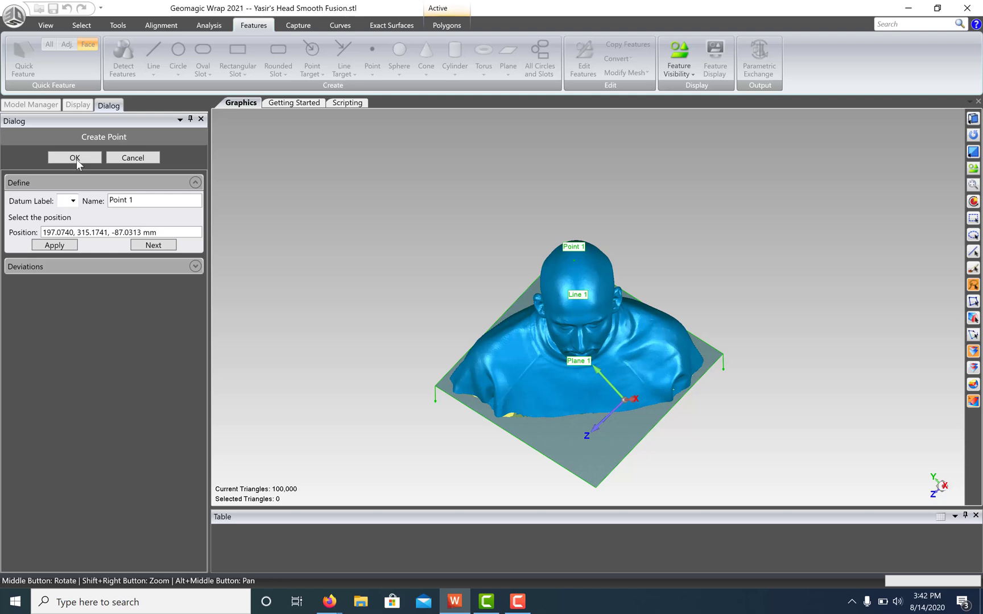
{"action": "left_click", "coordinate": [75, 158]}
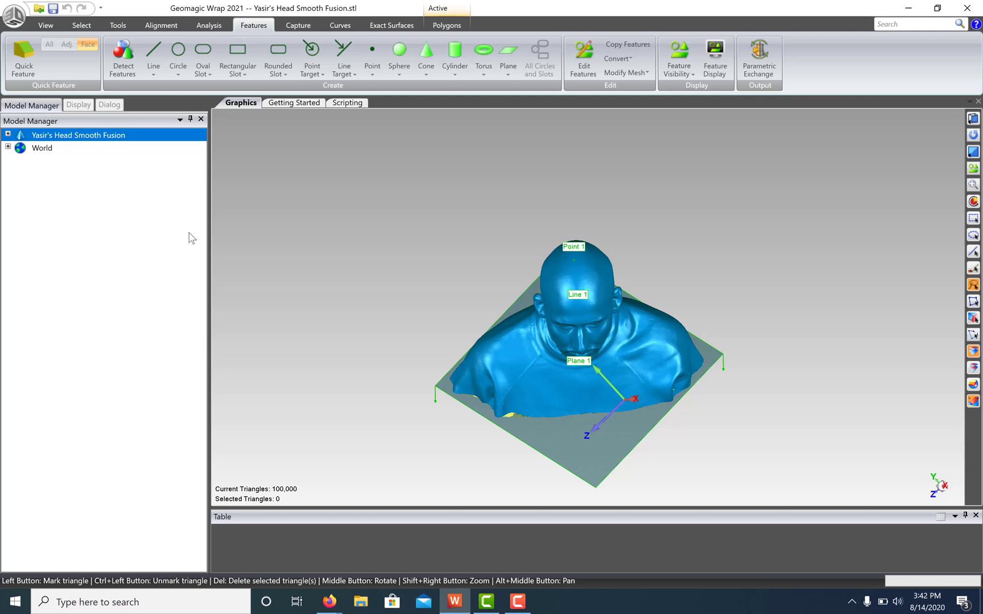
{"action": "mouse_move", "coordinate": [261, 310]}
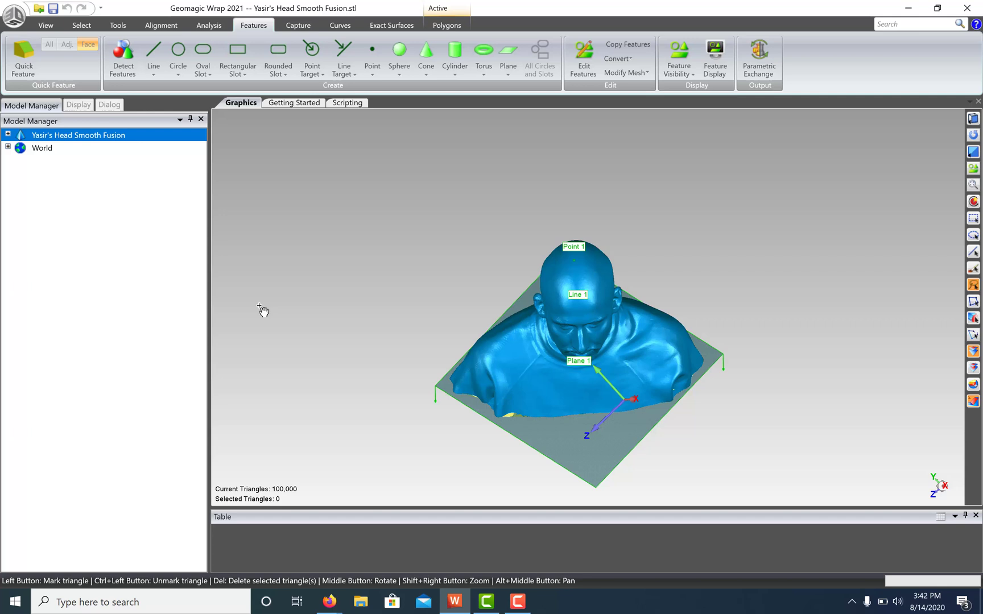
{"action": "mouse_move", "coordinate": [7, 135]}
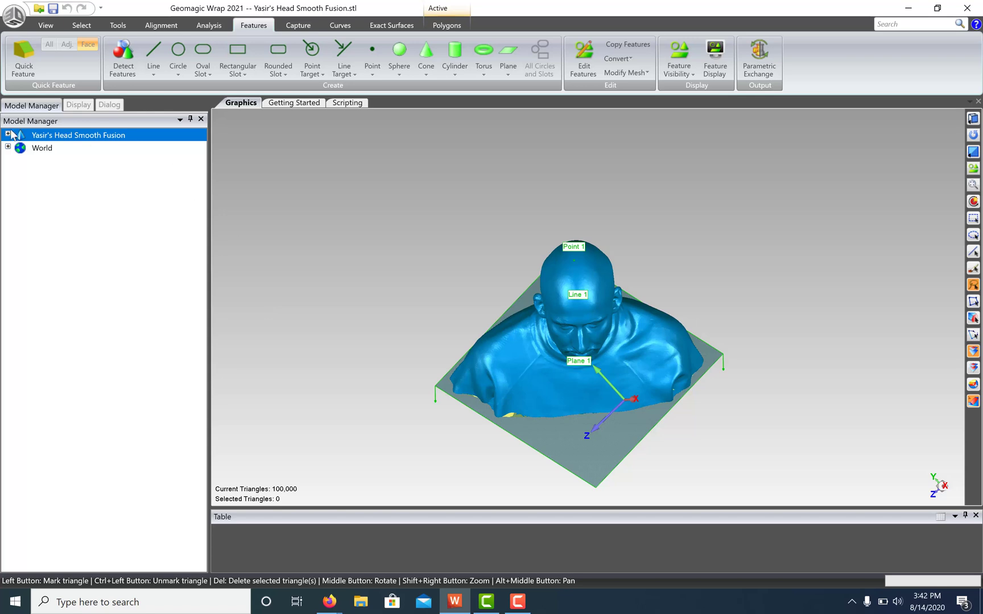
{"action": "left_click", "coordinate": [6, 135]}
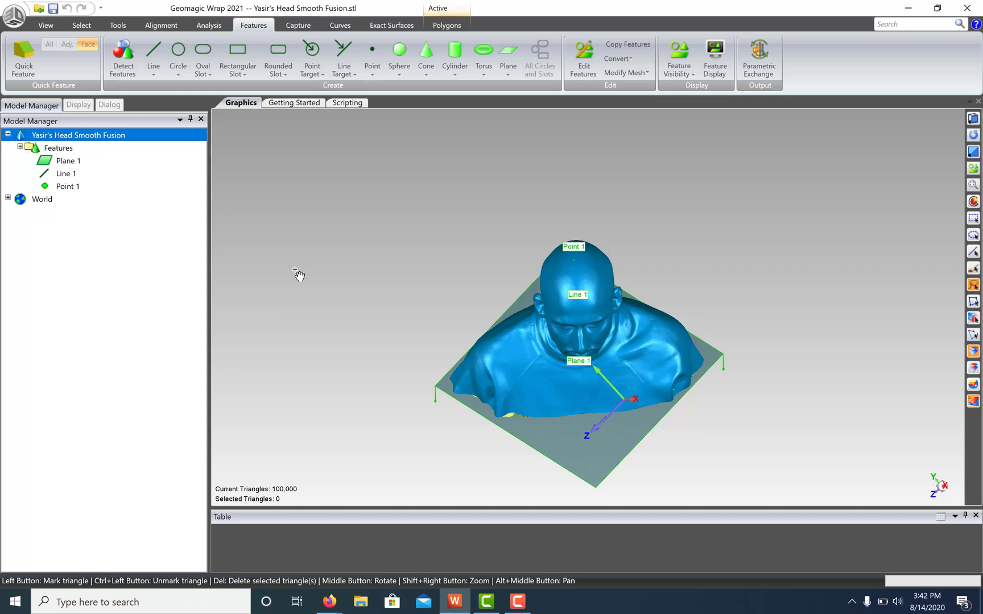
{"action": "left_click", "coordinate": [162, 25]}
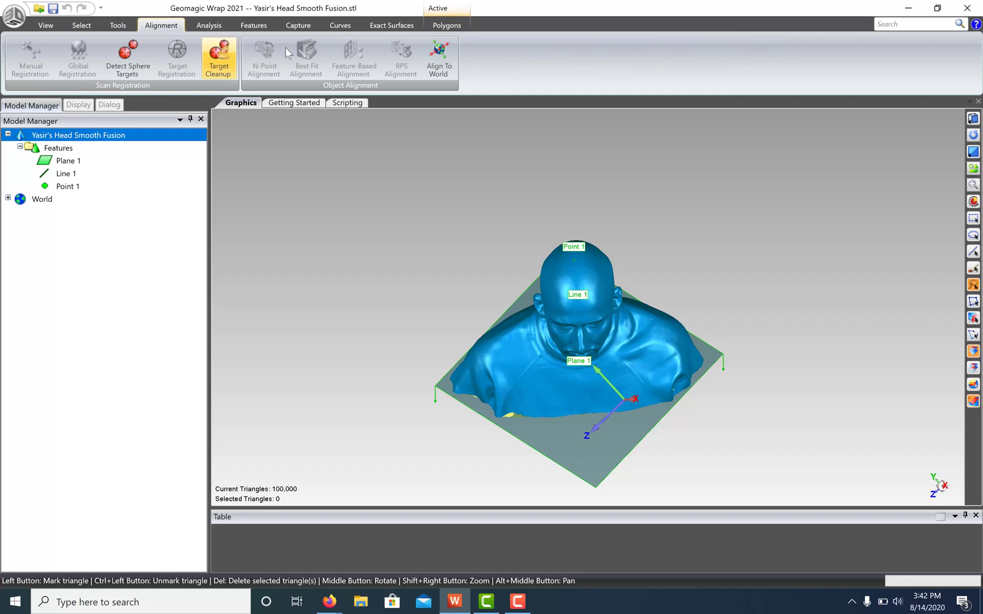
Step: Start Align To World and pair Plane 1 with the world XY plane
{"action": "left_click", "coordinate": [439, 57]}
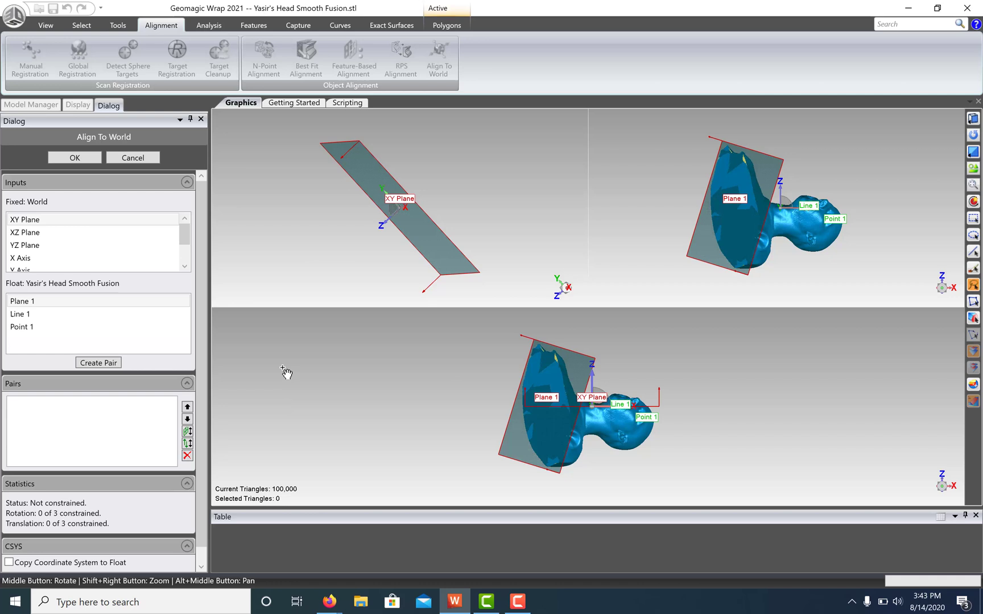
{"action": "left_click", "coordinate": [25, 220]}
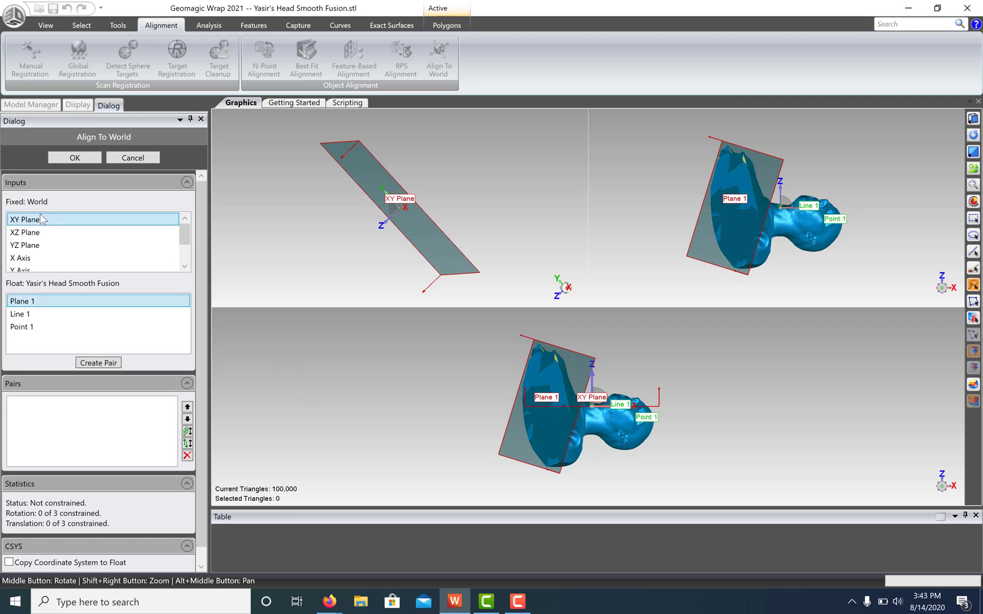
{"action": "mouse_move", "coordinate": [31, 316]}
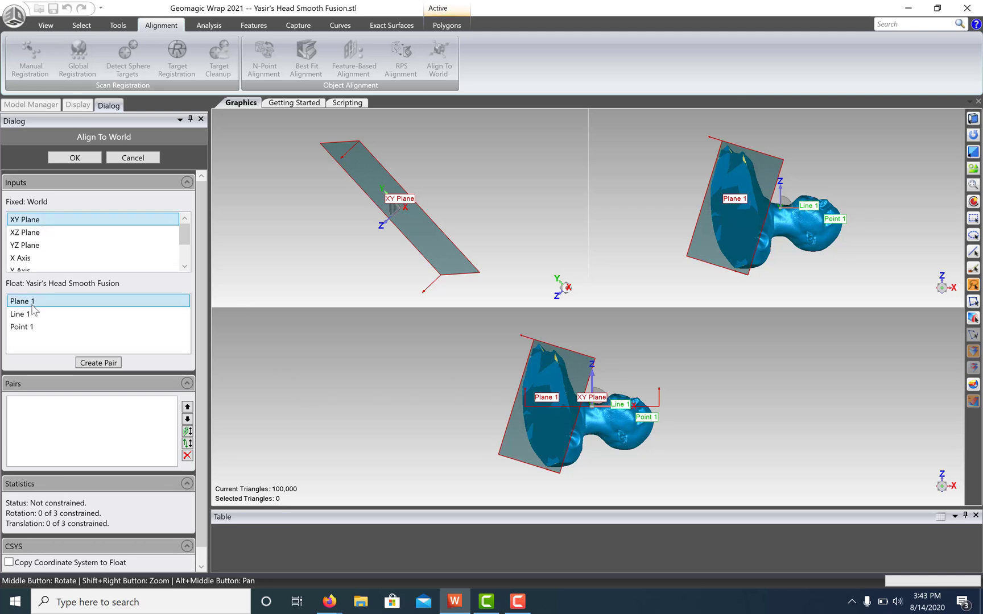
{"action": "left_click", "coordinate": [97, 362]}
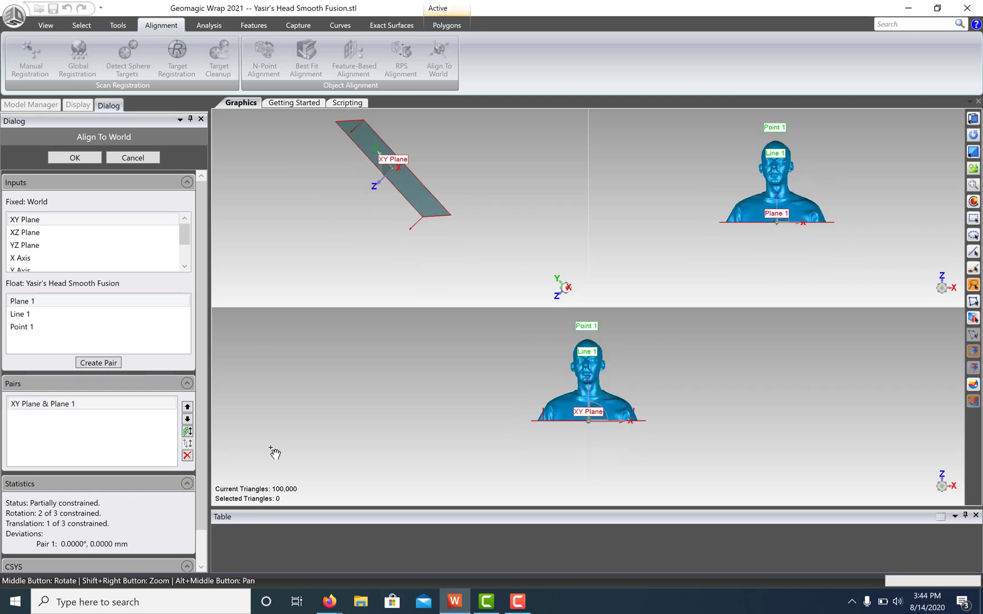
{"action": "mouse_move", "coordinate": [593, 373]}
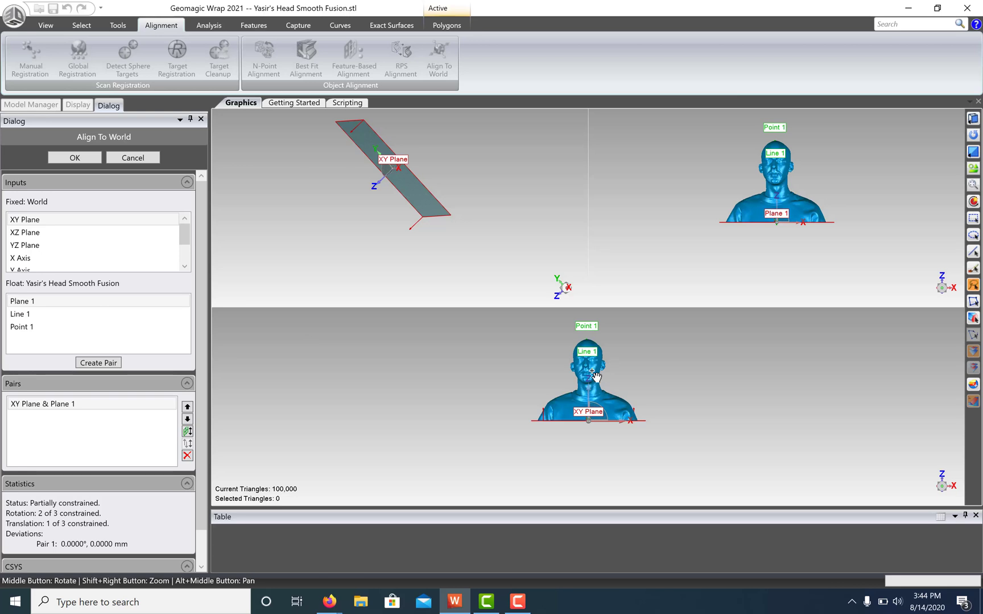
{"action": "left_click", "coordinate": [25, 246]}
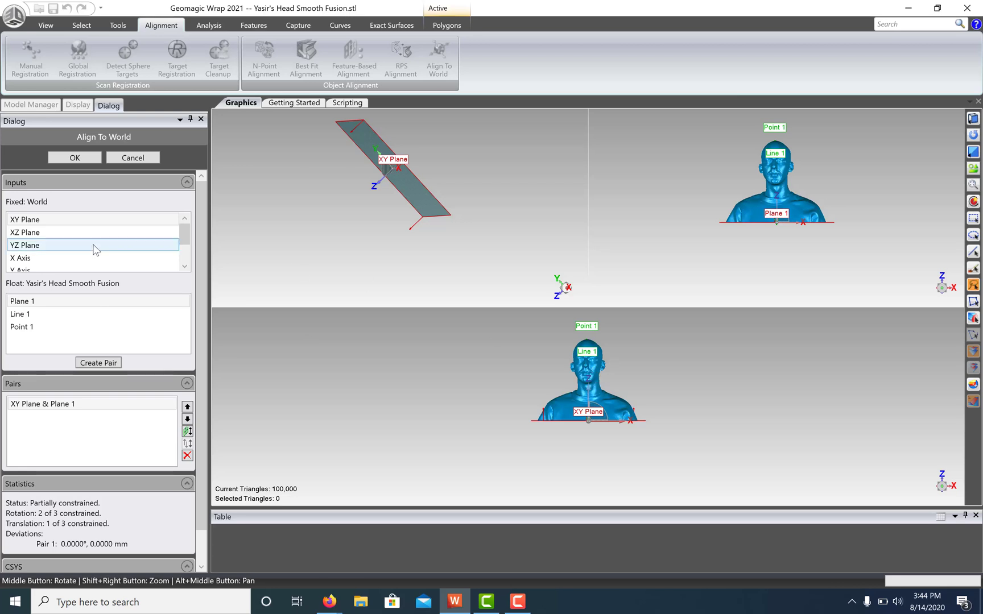
{"action": "left_click", "coordinate": [21, 259]}
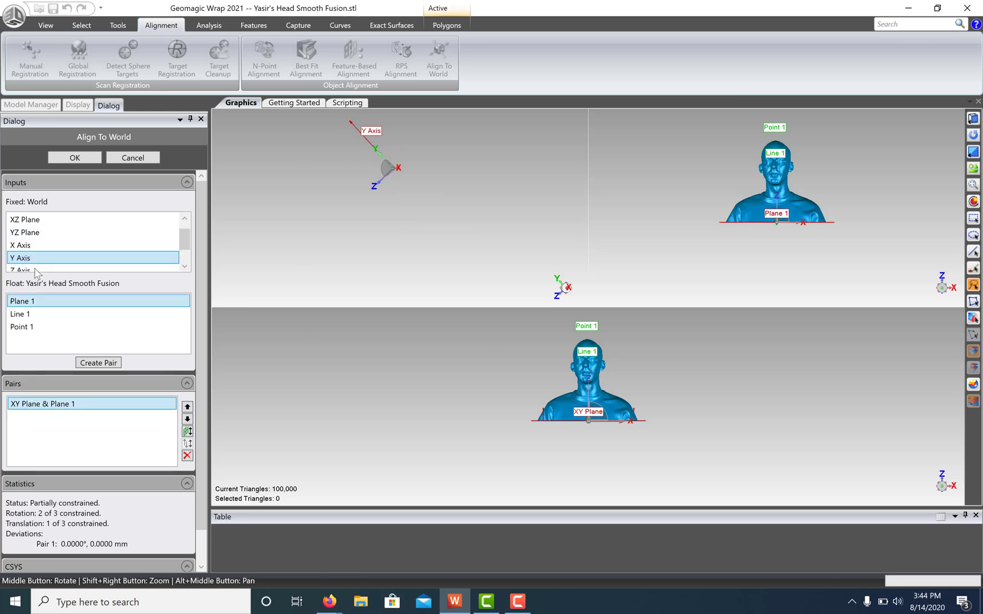
Step: Pair Line 1 with the Y axis and Point 1 with the origin, then apply the alignment
{"action": "left_click", "coordinate": [18, 314]}
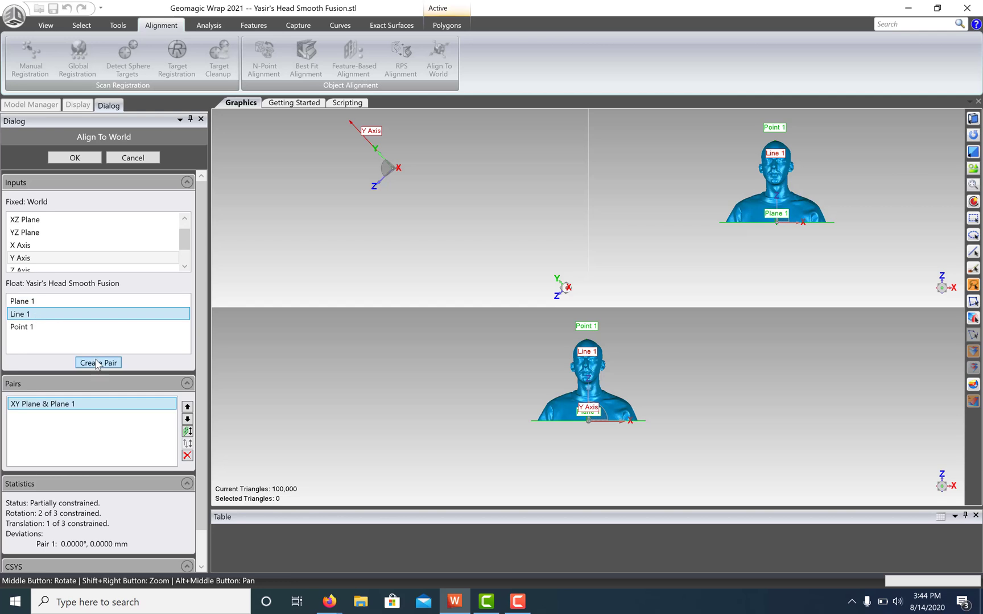
{"action": "left_click", "coordinate": [97, 363]}
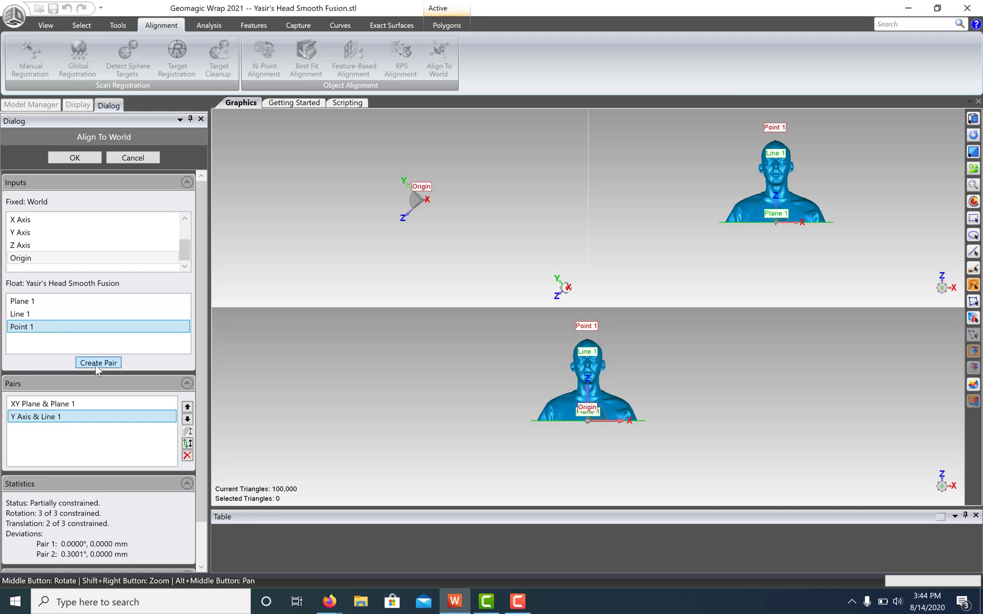
{"action": "left_click", "coordinate": [97, 363]}
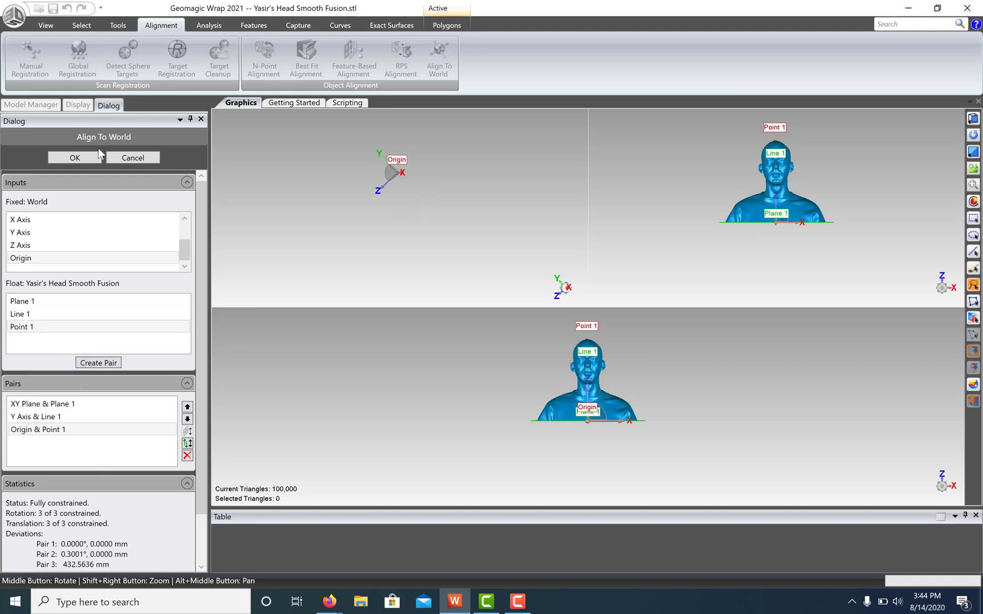
{"action": "left_click", "coordinate": [73, 159]}
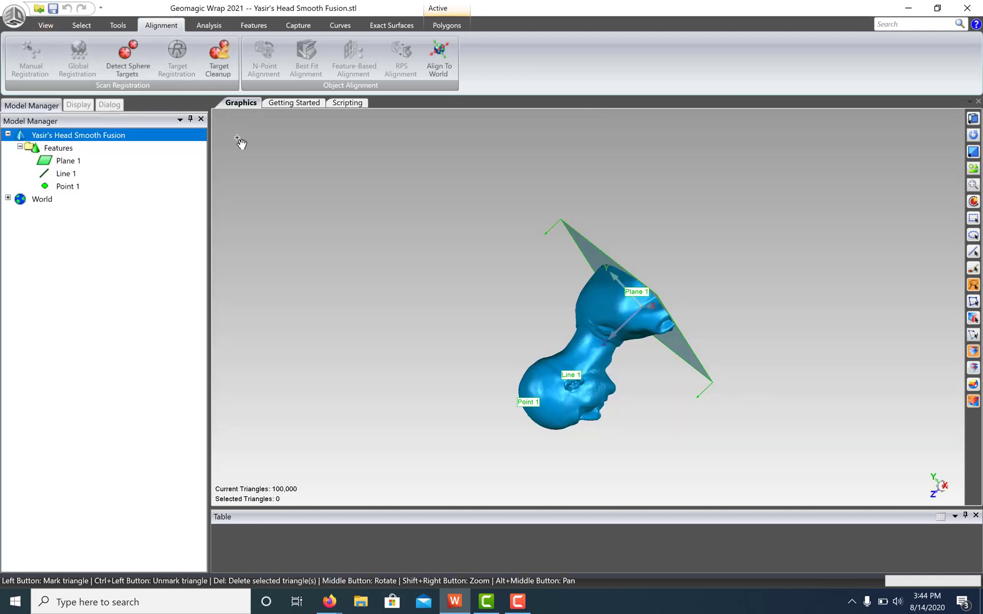
Step: Show the aligned head from the Front predefined view
{"action": "left_click", "coordinate": [46, 25]}
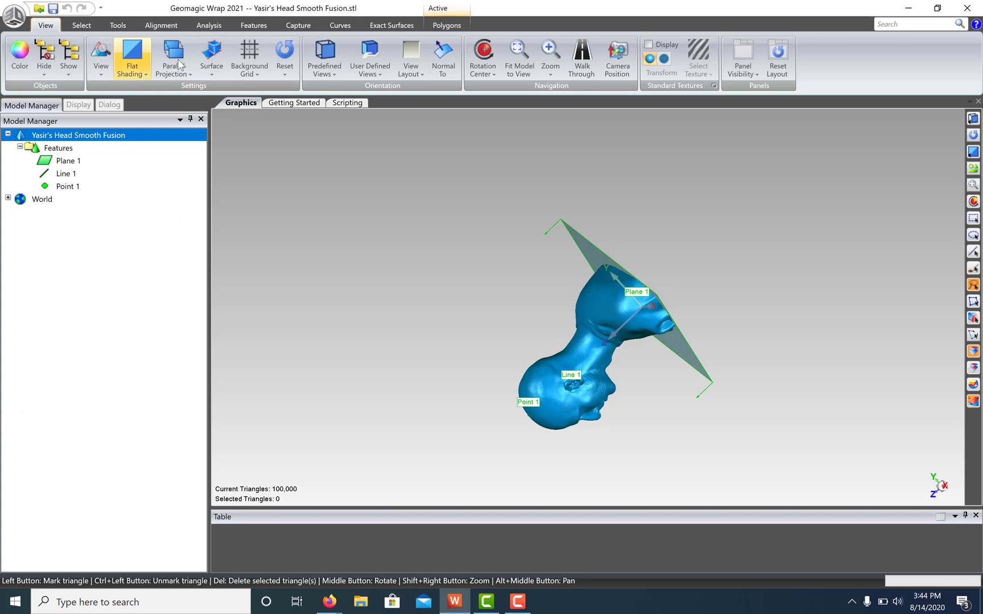
{"action": "left_click", "coordinate": [324, 55]}
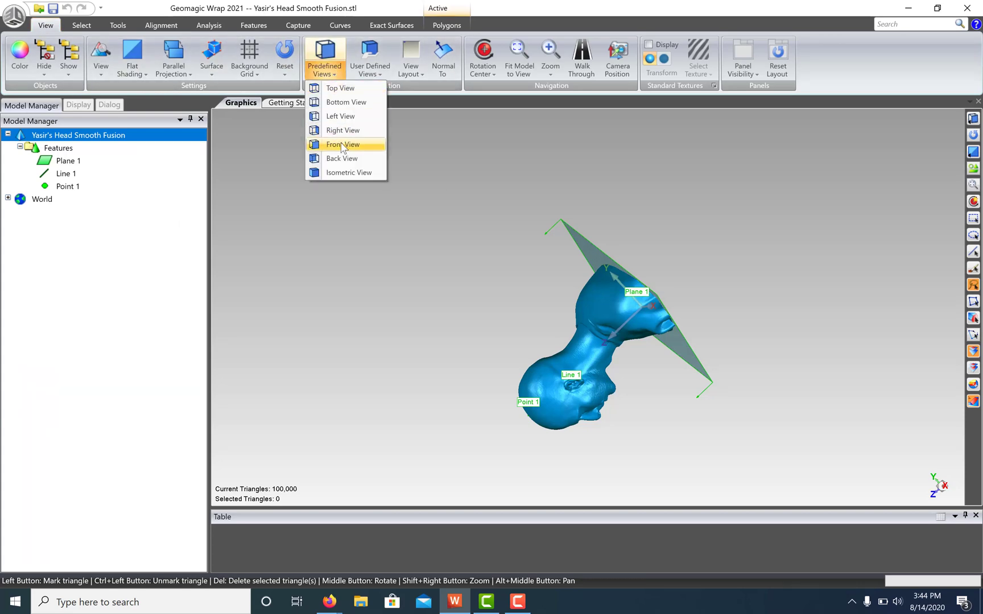
{"action": "left_click", "coordinate": [343, 144]}
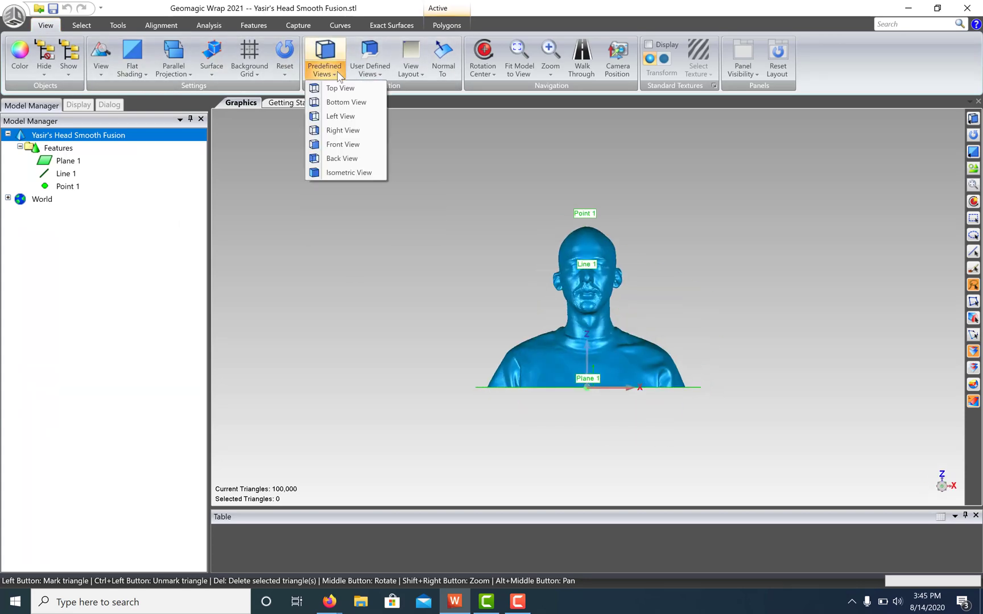
{"action": "left_click", "coordinate": [340, 116]}
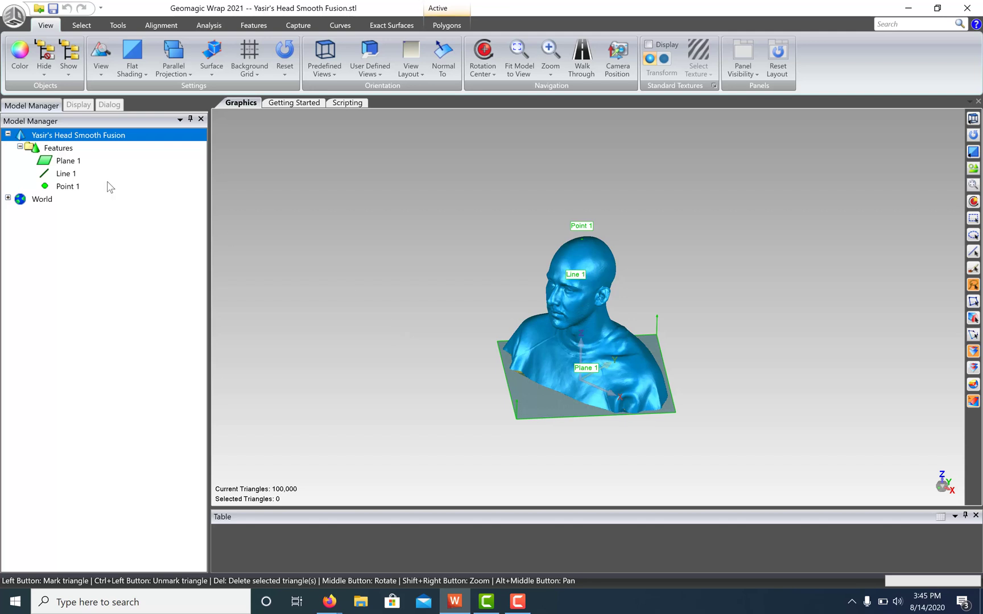
{"action": "mouse_move", "coordinate": [80, 164]}
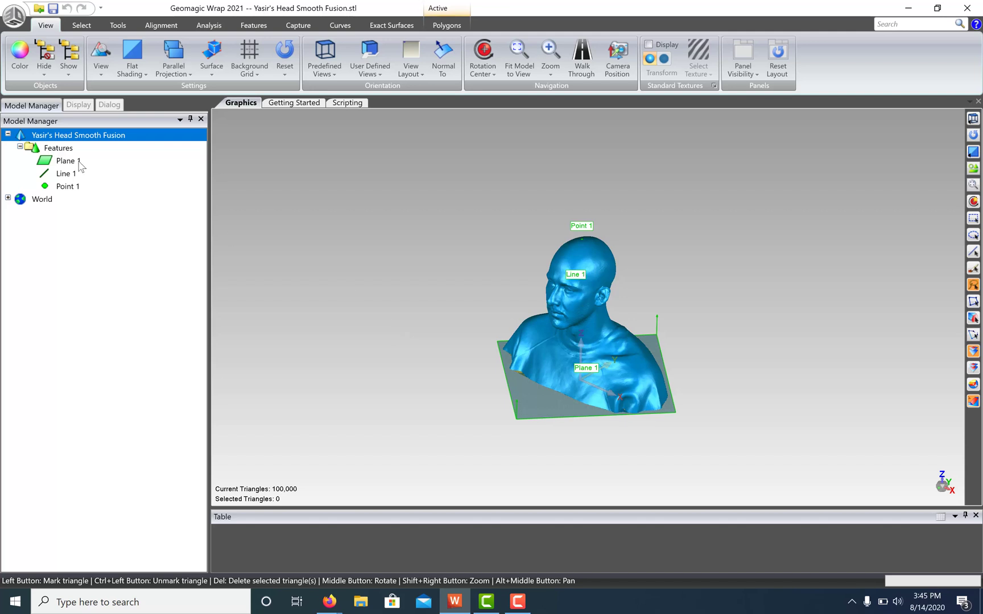
Step: Delete the Plane 1, Line 1 and Point 1 reference features from Model Manager
{"action": "right_click", "coordinate": [68, 186]}
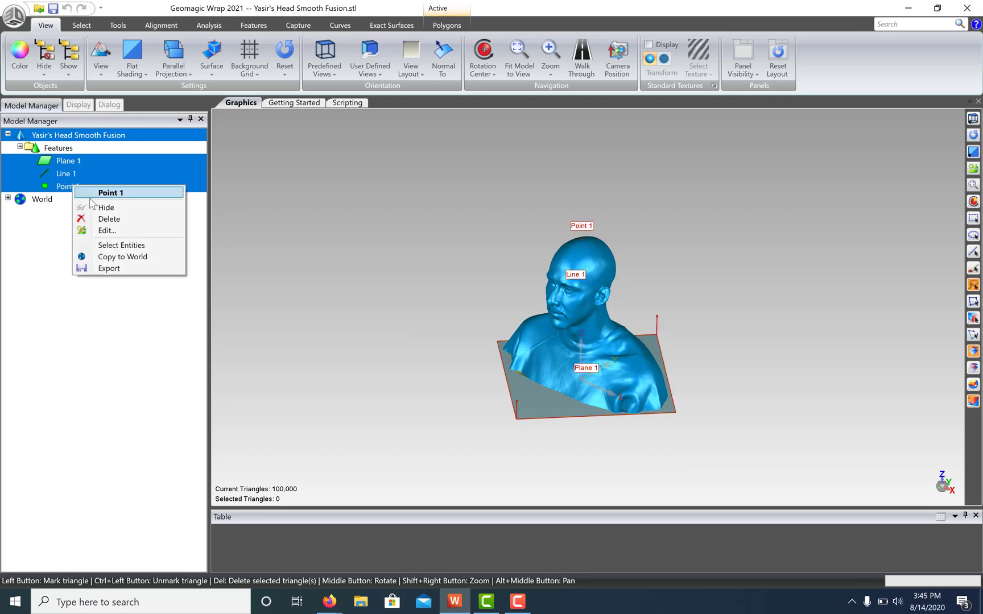
{"action": "left_click", "coordinate": [109, 220]}
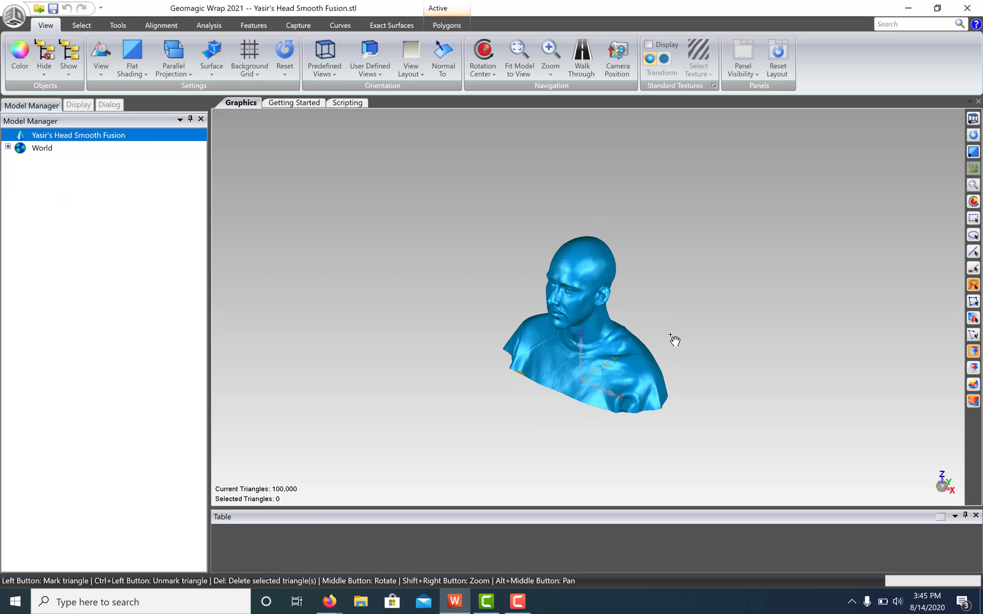